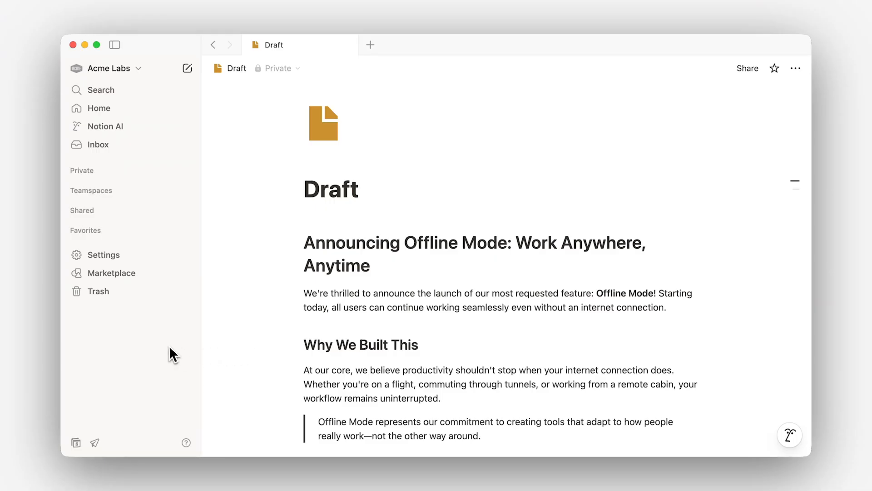
{"action": "mouse_move", "coordinate": [254, 360]}
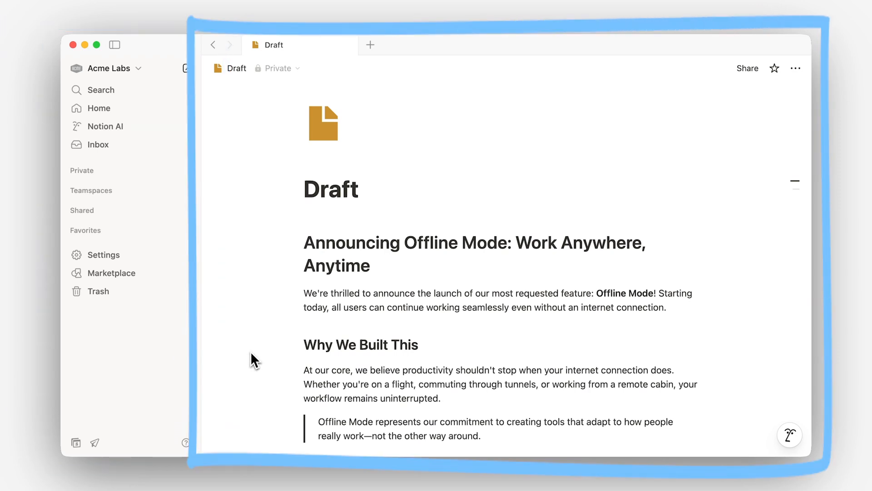
Expand the Private pages list in the sidebar and begin entering 'BI'
{"action": "left_click", "coordinate": [81, 170]}
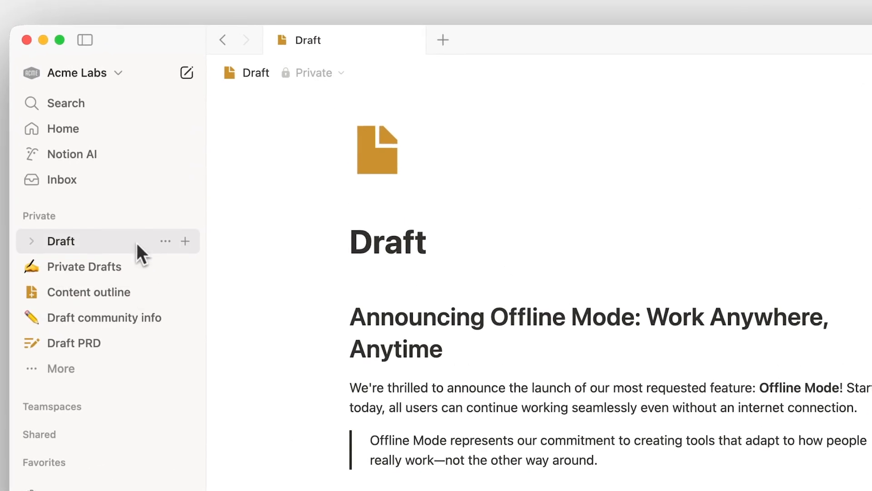
{"action": "type", "text": "BI"}
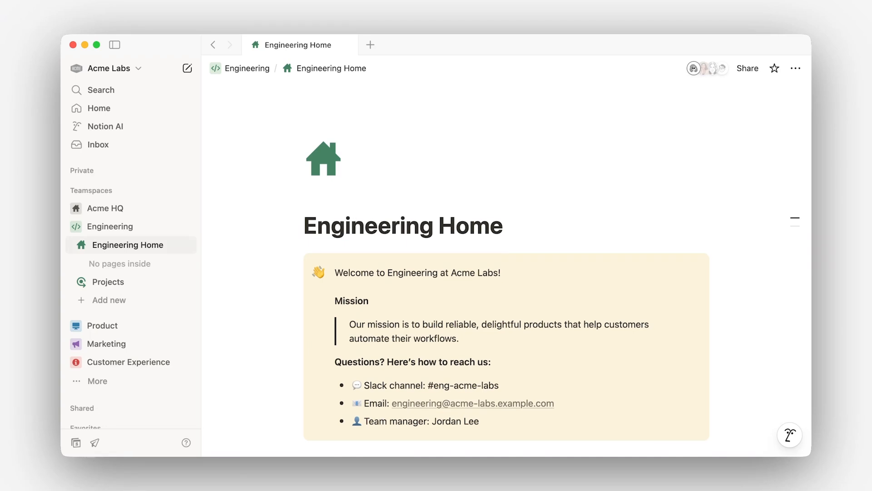
Add a new subpage under Team Docs on Engineering Home via the /page command
{"action": "scroll", "scroll_direction": "down", "scroll_amount": 3}
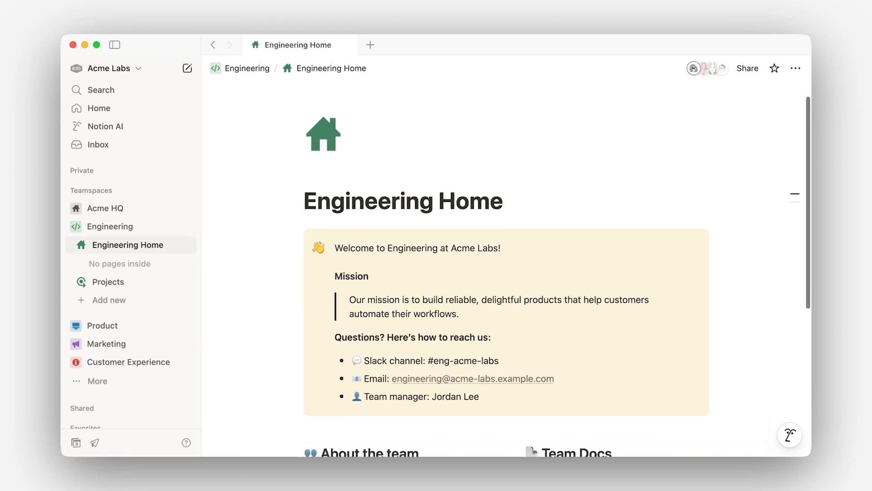
{"action": "scroll", "scroll_direction": "down", "scroll_amount": 3}
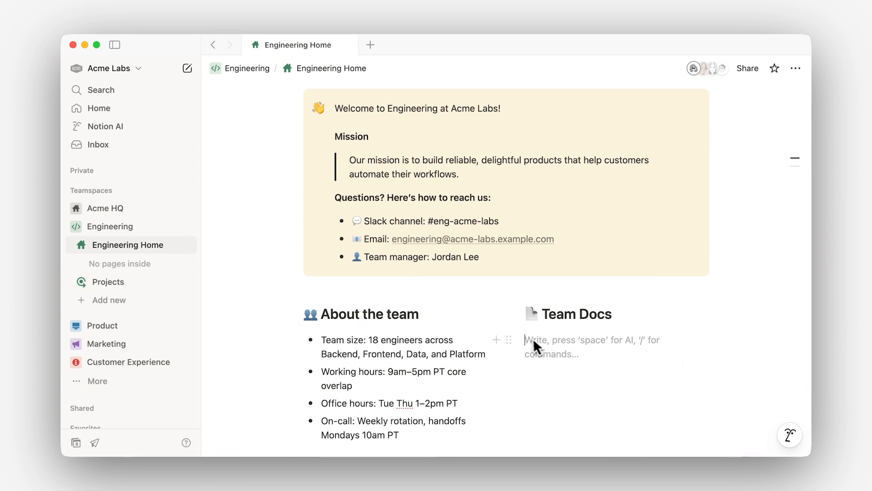
{"action": "type", "text": "/"}
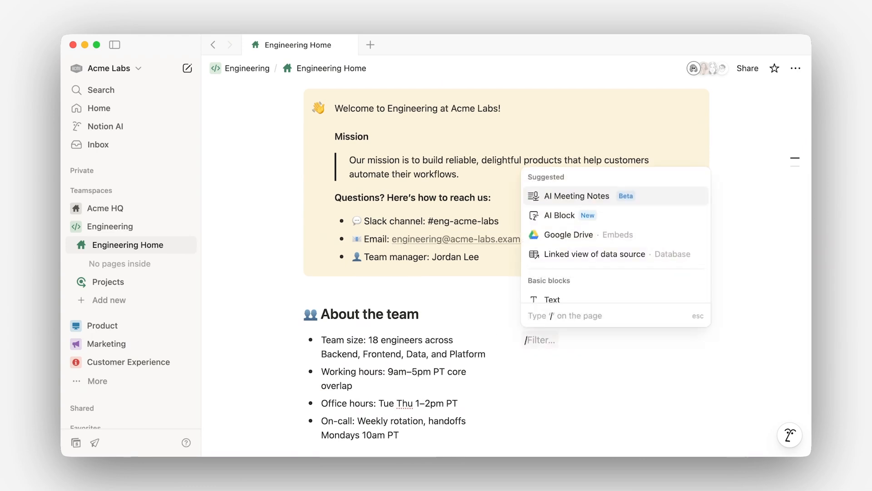
{"action": "type", "text": "page"}
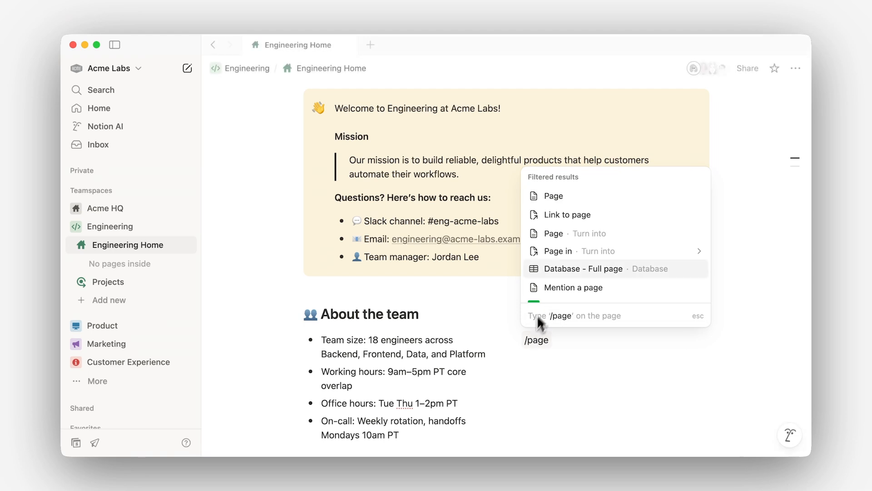
{"action": "left_click", "coordinate": [554, 195]}
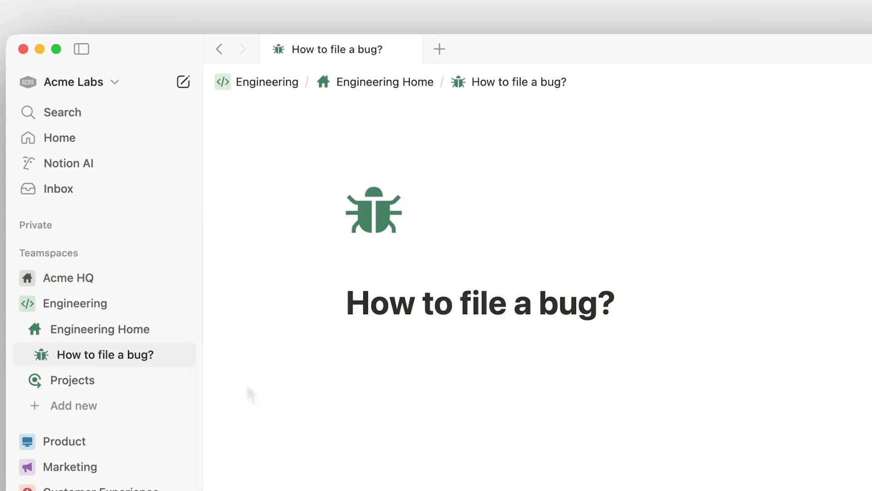
{"action": "mouse_move", "coordinate": [249, 393]}
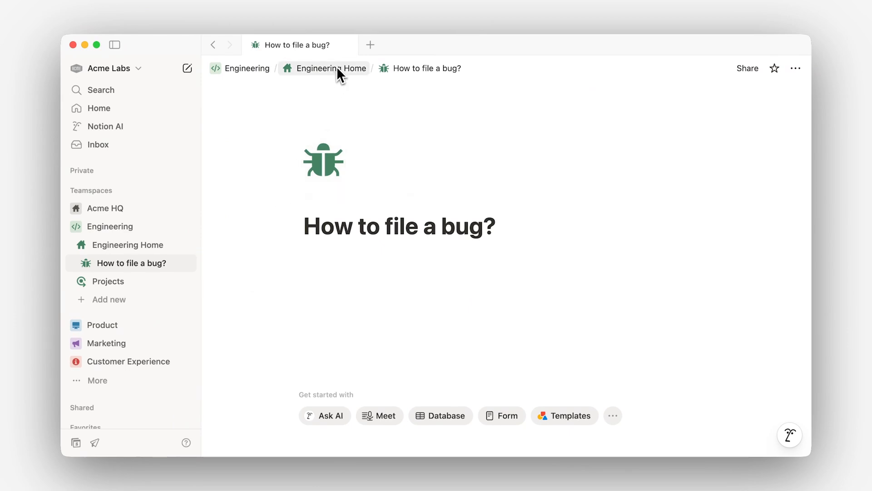
Return to Engineering Home from the breadcrumb and look further down the page
{"action": "left_click", "coordinate": [332, 68]}
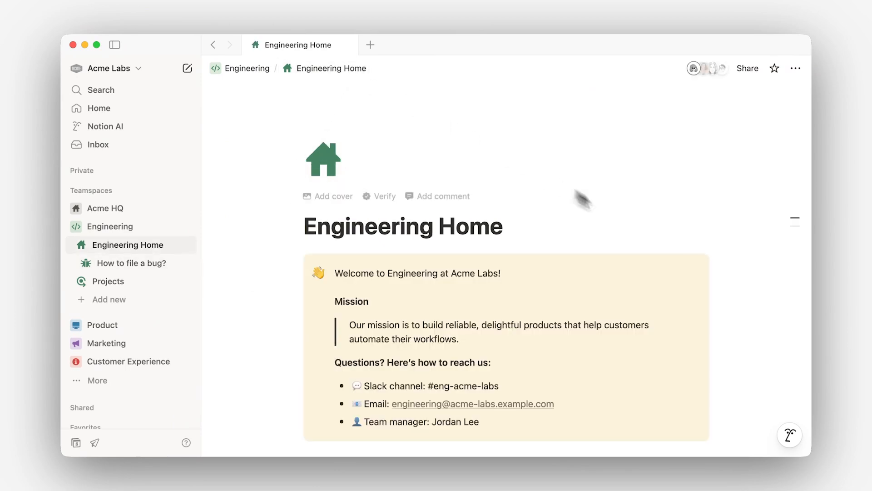
{"action": "scroll", "scroll_direction": "down", "scroll_amount": 3}
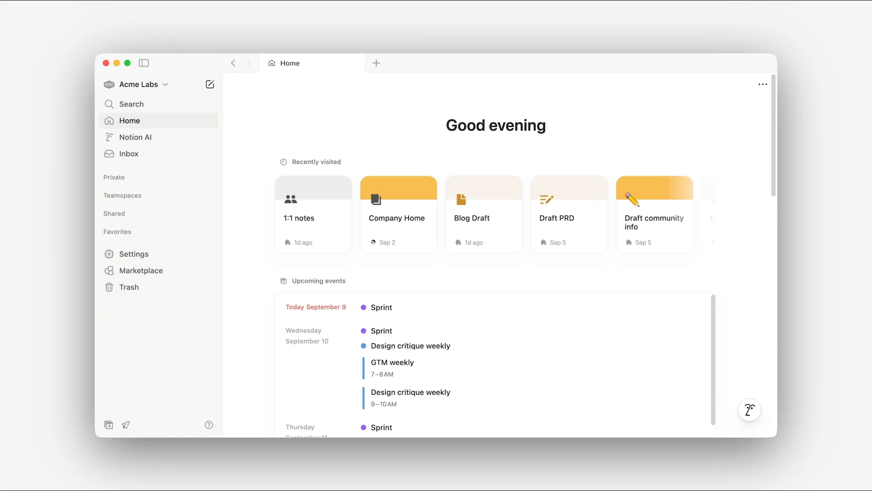
{"action": "mouse_move", "coordinate": [247, 155]}
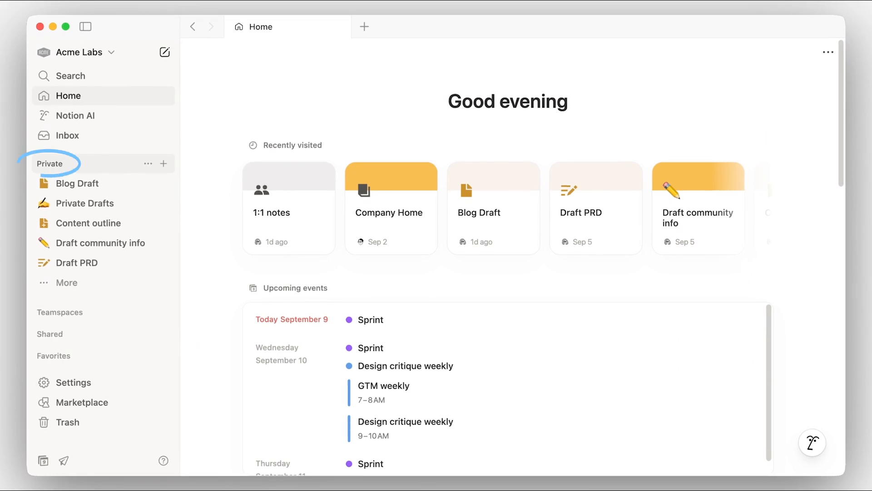
From Blog Draft, create a new untitled private page and place the cursor in its title
{"action": "left_click", "coordinate": [78, 183]}
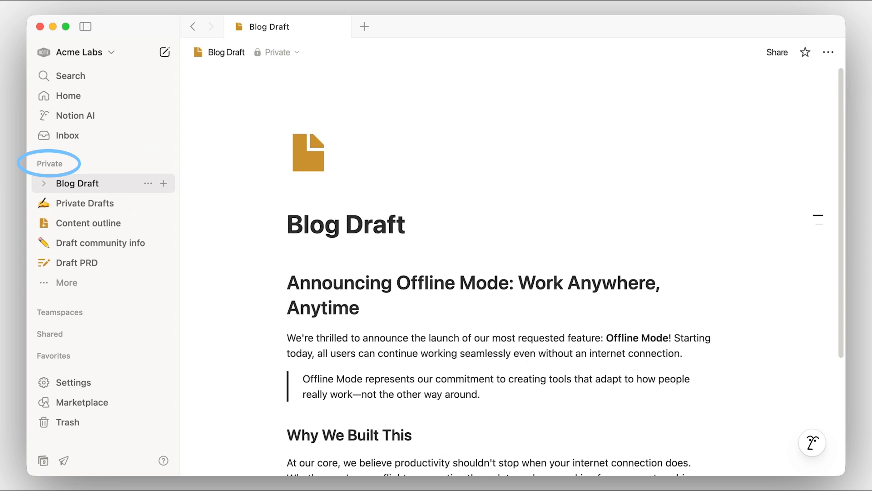
{"action": "left_click", "coordinate": [165, 53]}
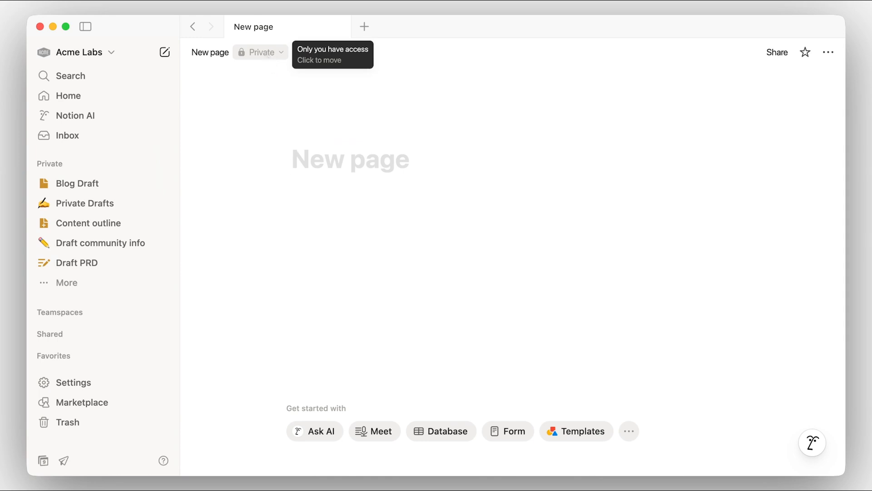
{"action": "left_click", "coordinate": [350, 159]}
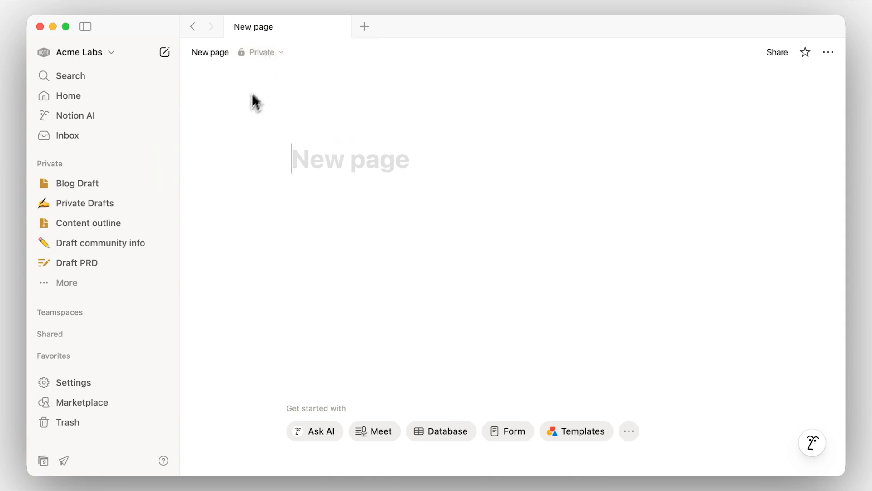
Navigate Teamspaces > Acme HQ to Company Home, then collapse Acme HQ and Teamspaces again
{"action": "left_click", "coordinate": [60, 186]}
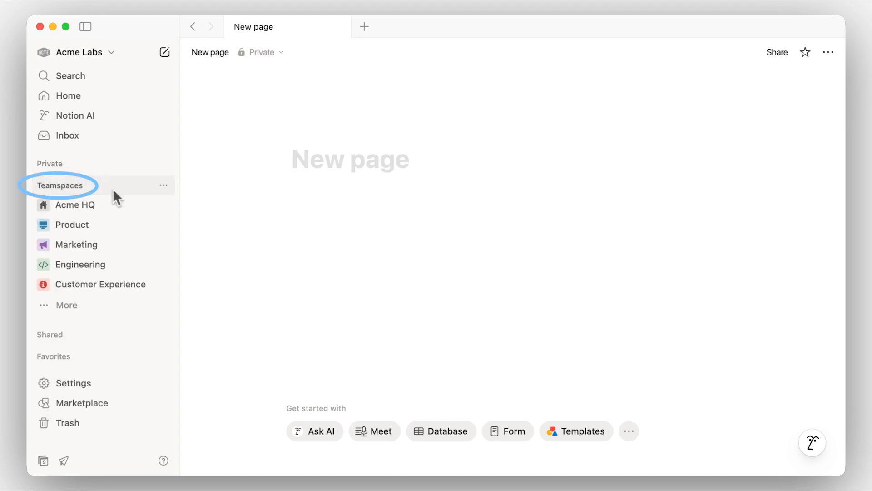
{"action": "left_click", "coordinate": [74, 204]}
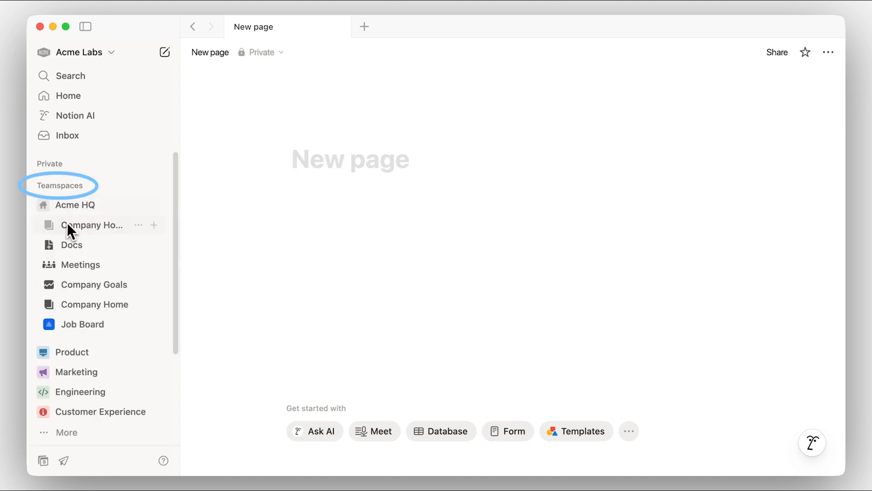
{"action": "left_click", "coordinate": [93, 225]}
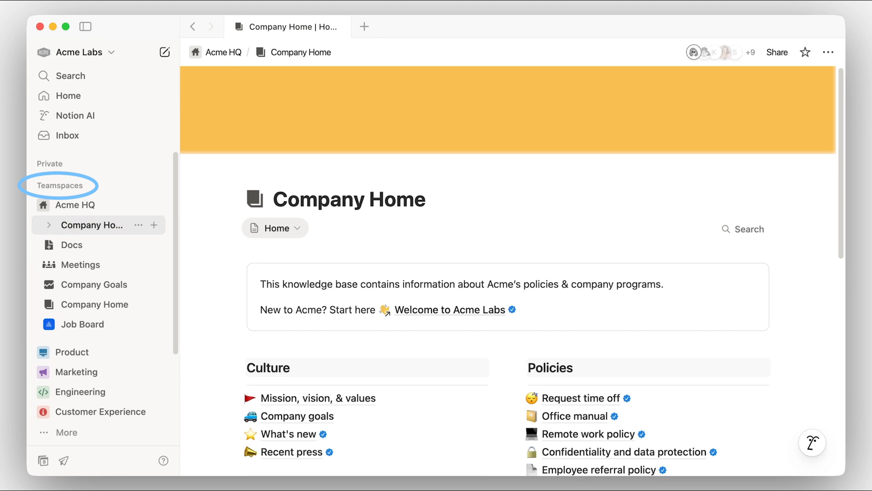
{"action": "left_click", "coordinate": [138, 206]}
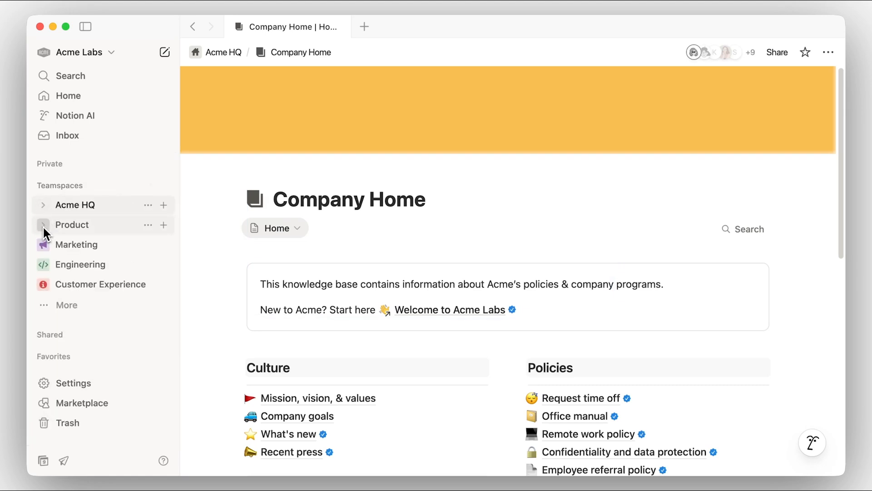
{"action": "left_click", "coordinate": [44, 245]}
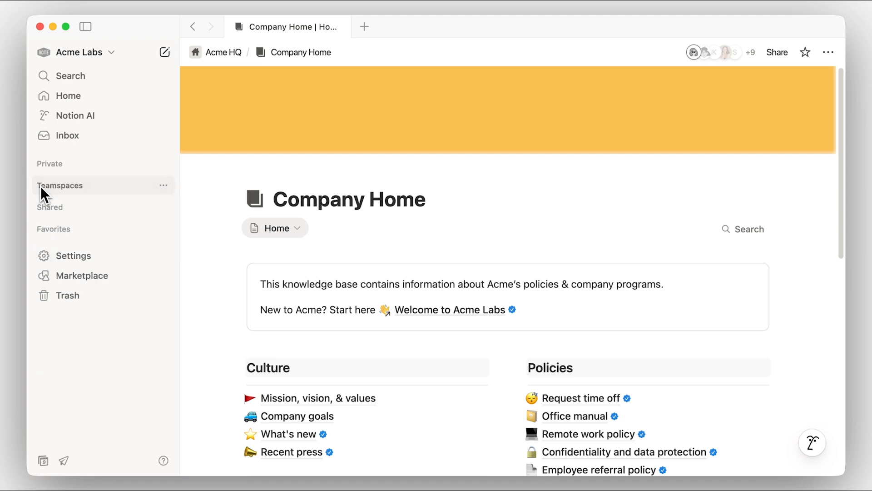
Expand Shared, favourite the 1:1 notes page with the star, then collapse Shared
{"action": "left_click", "coordinate": [49, 207]}
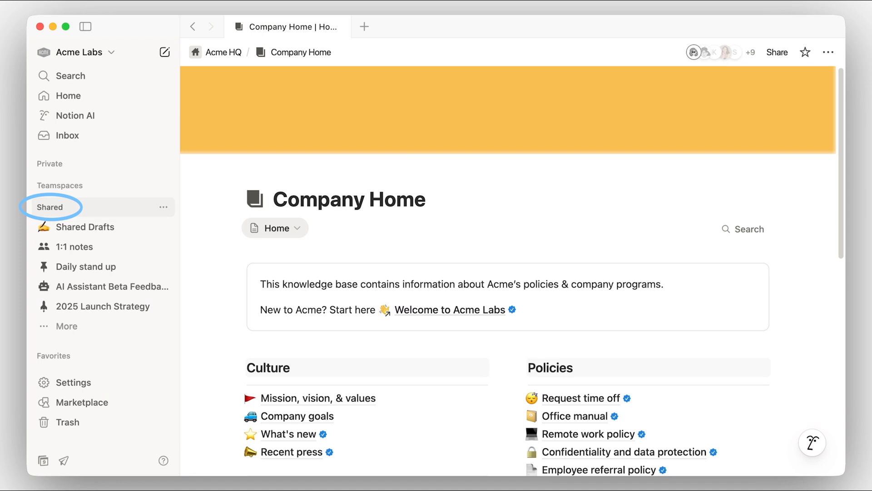
{"action": "mouse_move", "coordinate": [53, 226]}
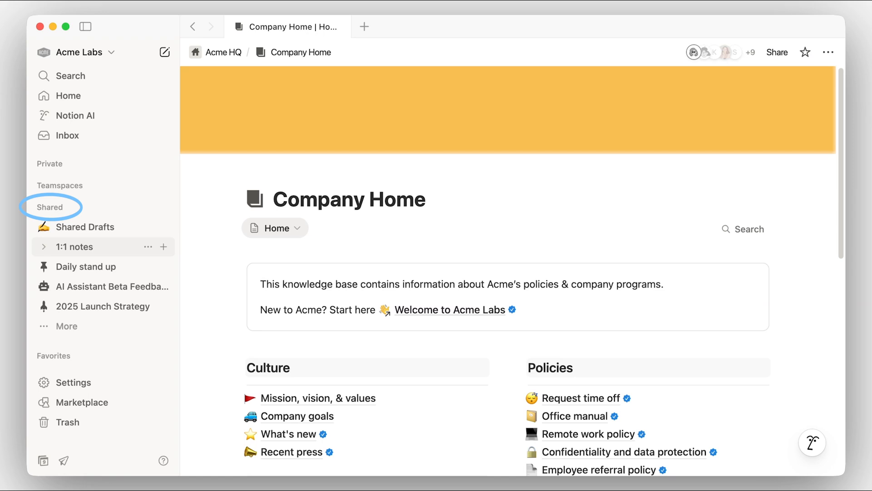
{"action": "left_click", "coordinate": [73, 246]}
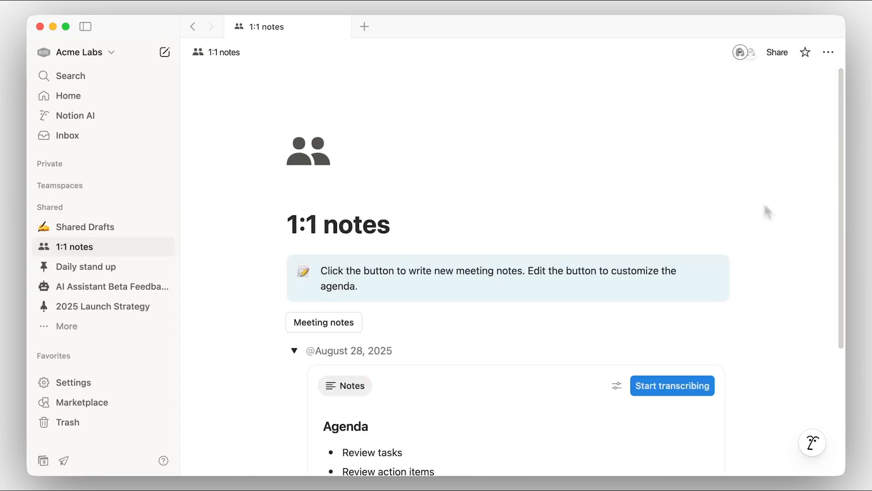
{"action": "left_click", "coordinate": [805, 53]}
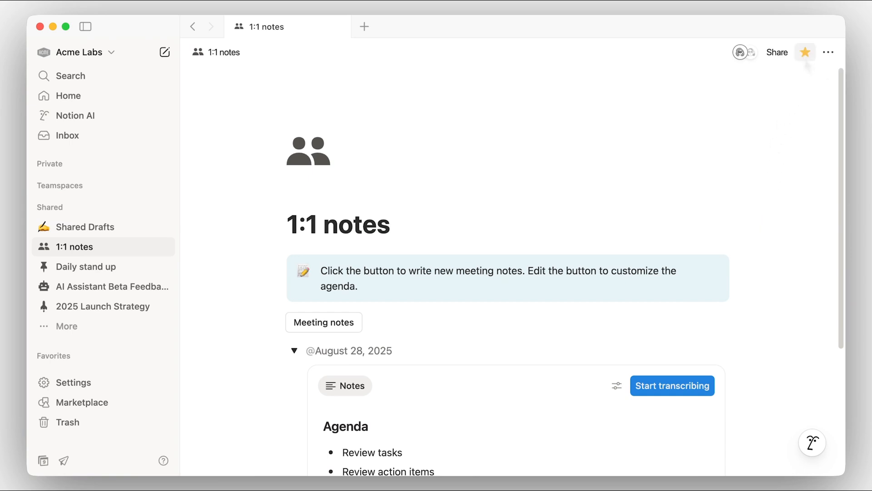
{"action": "left_click", "coordinate": [49, 207]}
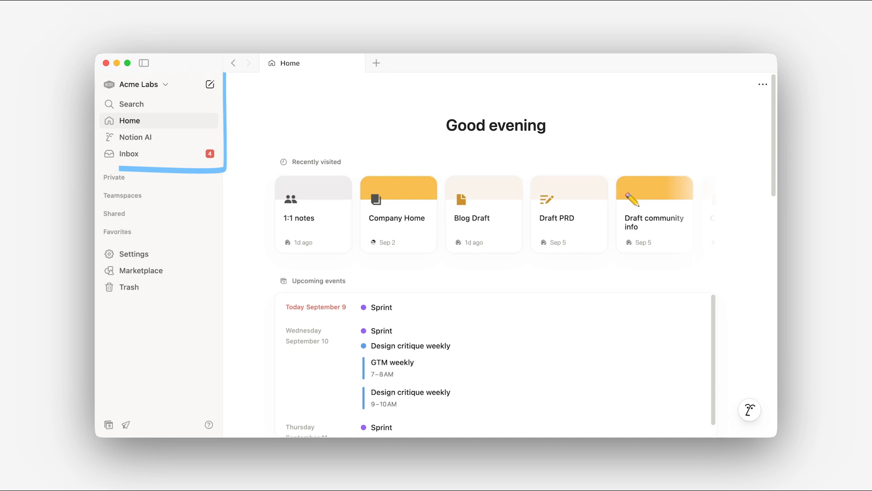
Bring up the workspace search from the sidebar
{"action": "left_click", "coordinate": [132, 104]}
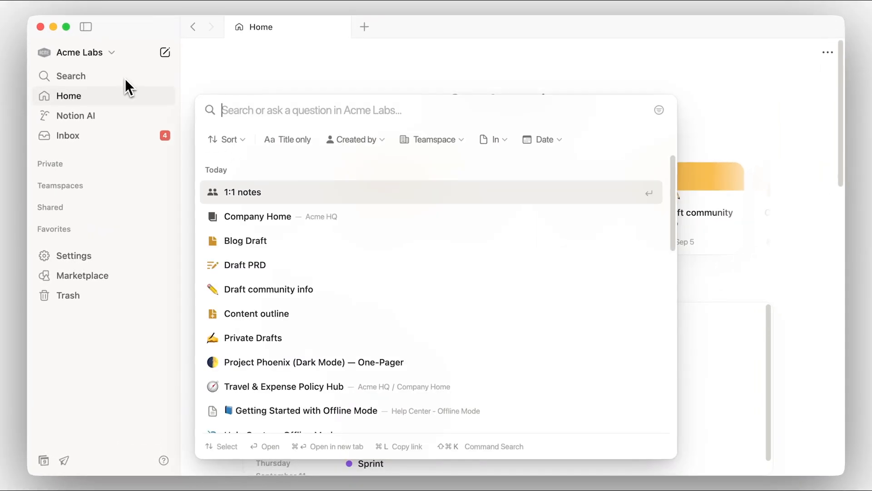
Search 'Launch strategy' limited to titles only, then close search and return Home
{"action": "type", "text": "Launch strategy"}
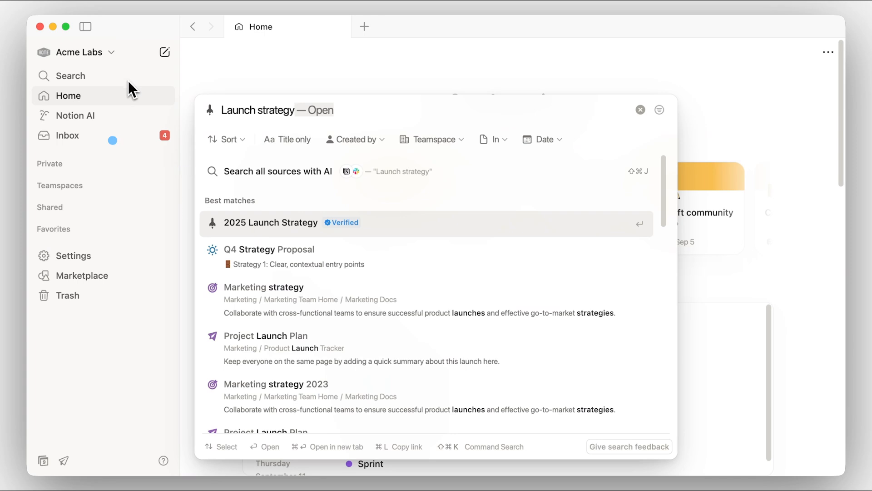
{"action": "left_click", "coordinate": [287, 139]}
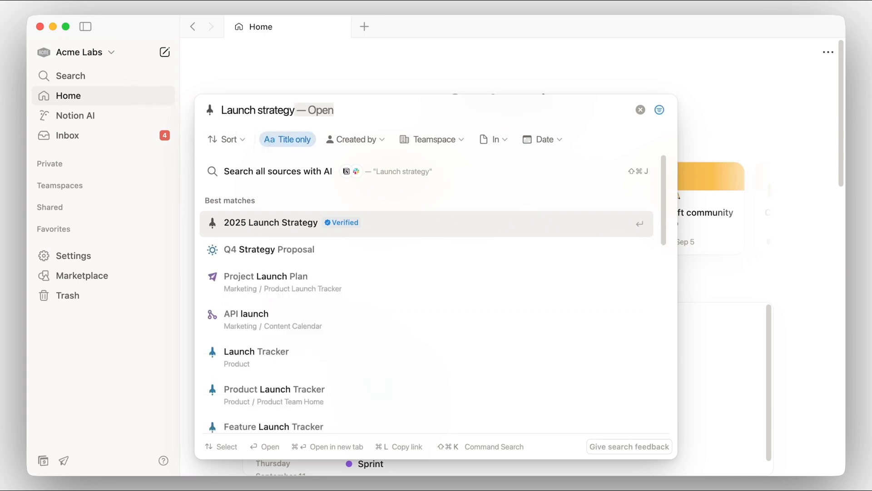
{"action": "mouse_move", "coordinate": [132, 103]}
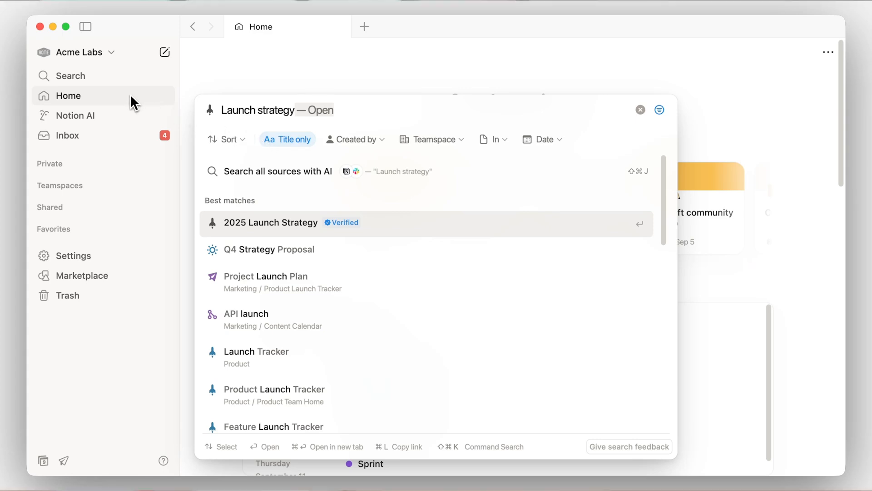
{"action": "left_click", "coordinate": [639, 109]}
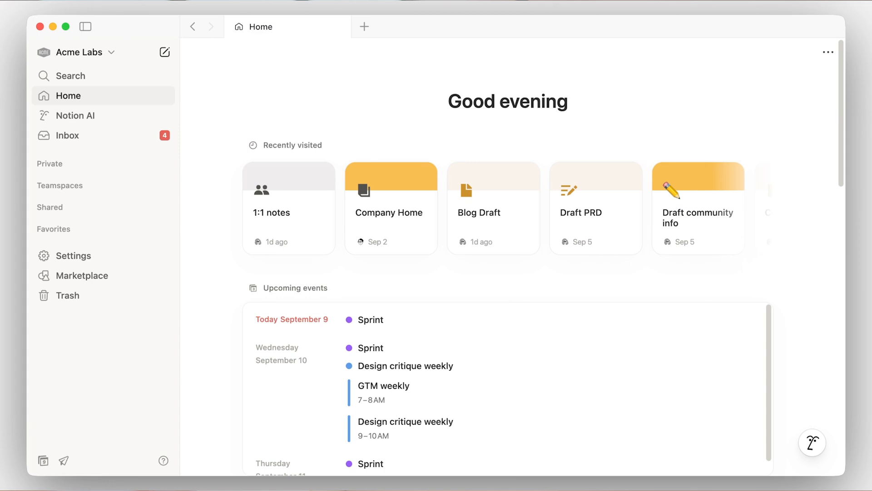
Review Home's ••• Show/hide widgets options, dismiss them, then go to Notion AI
{"action": "scroll", "scroll_direction": "down", "scroll_amount": 3}
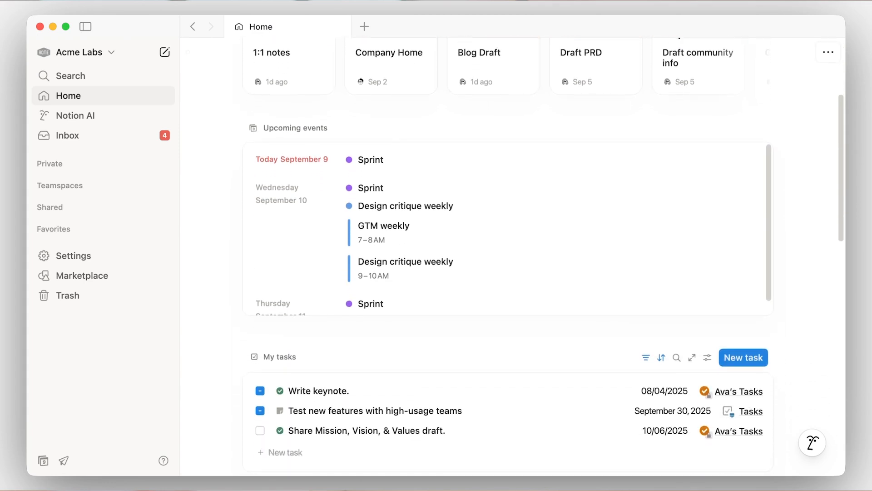
{"action": "scroll", "scroll_direction": "down", "scroll_amount": 3}
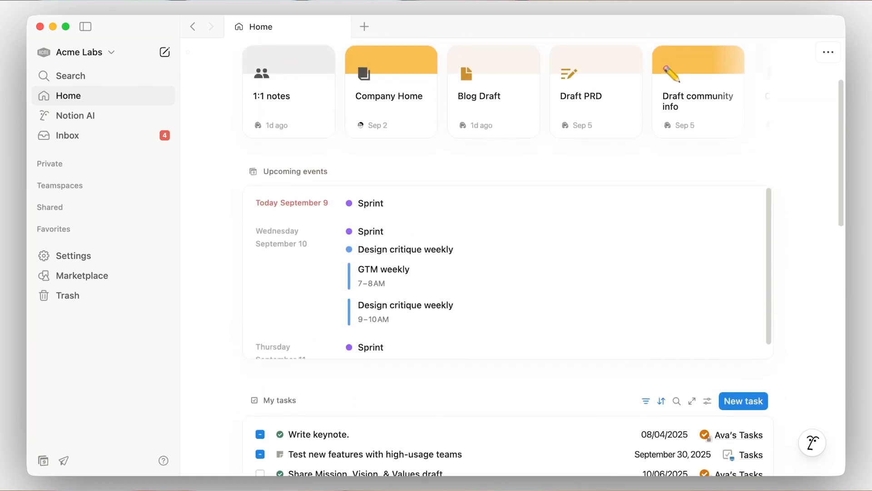
{"action": "left_click", "coordinate": [827, 52]}
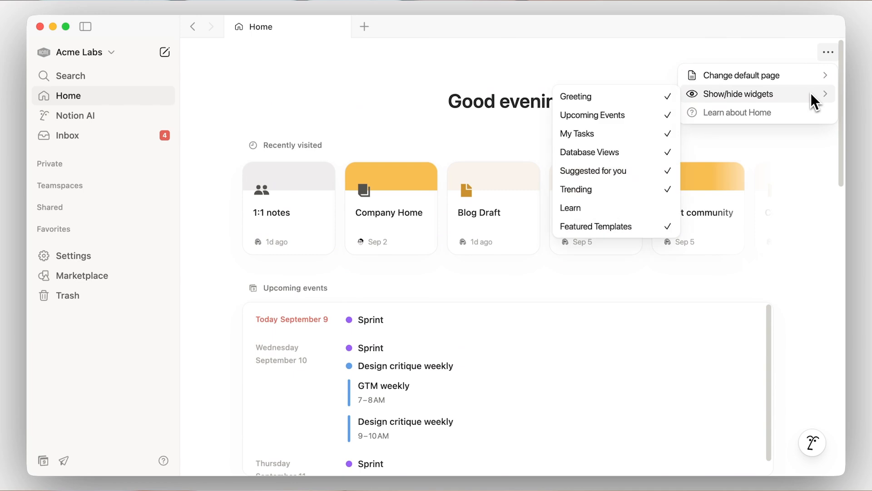
{"action": "left_click", "coordinate": [591, 114]}
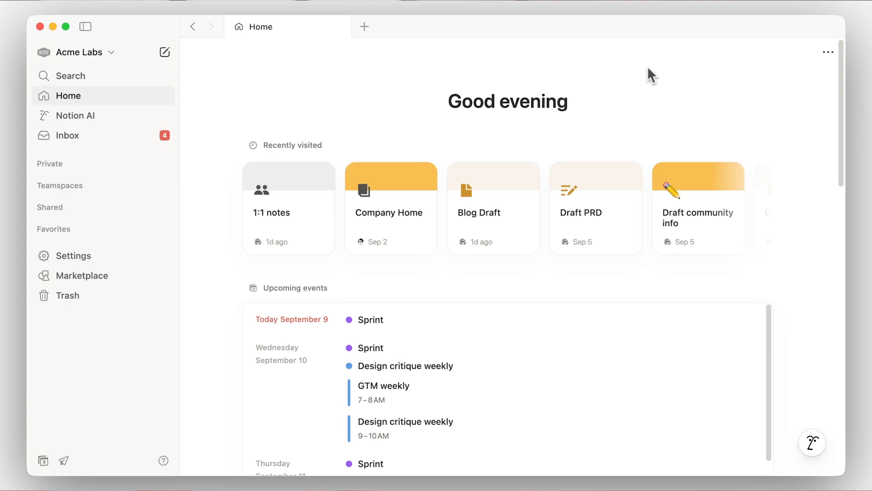
{"action": "left_click", "coordinate": [76, 115]}
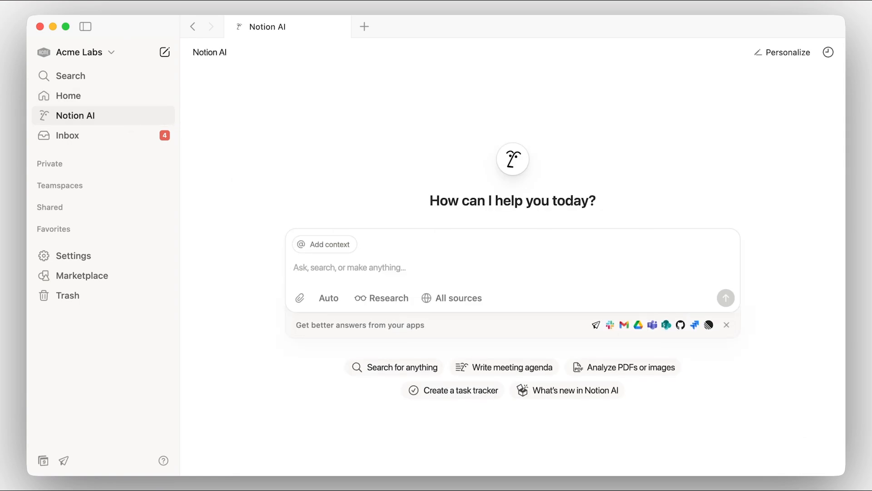
Try the suggestion chips on the Notion AI chat page
{"action": "left_click", "coordinate": [383, 298]}
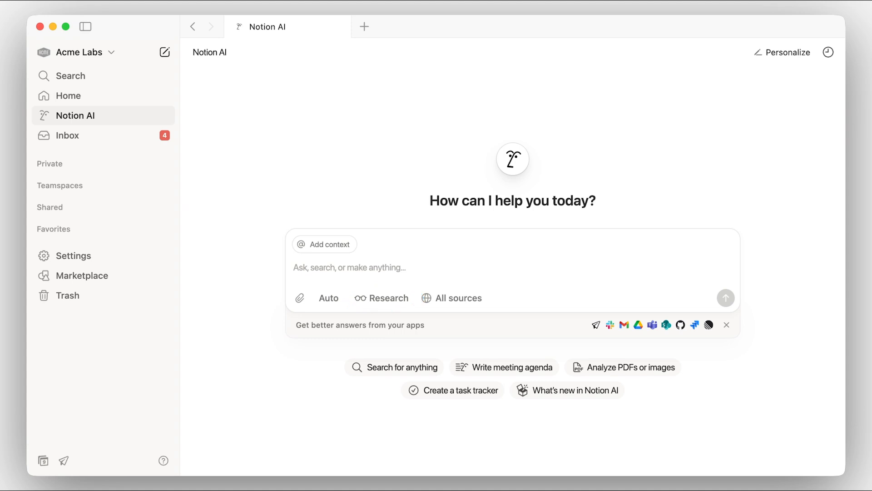
{"action": "left_click", "coordinate": [328, 298]}
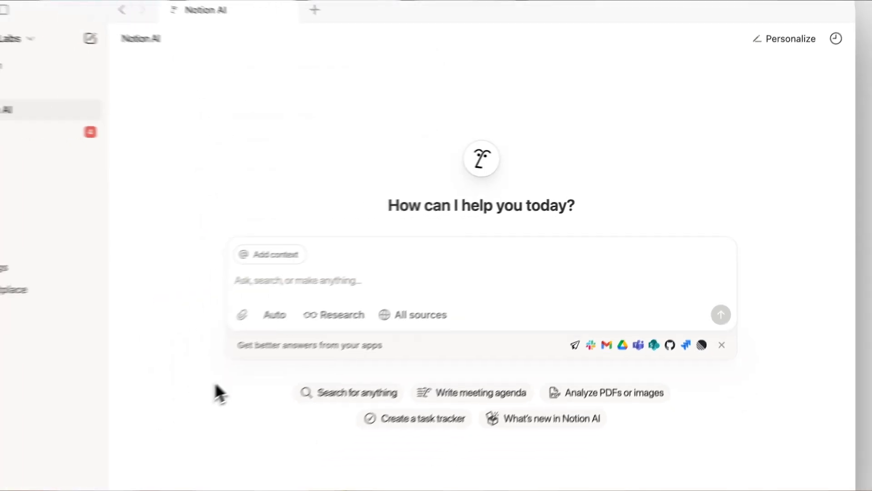
{"action": "left_click", "coordinate": [67, 136]}
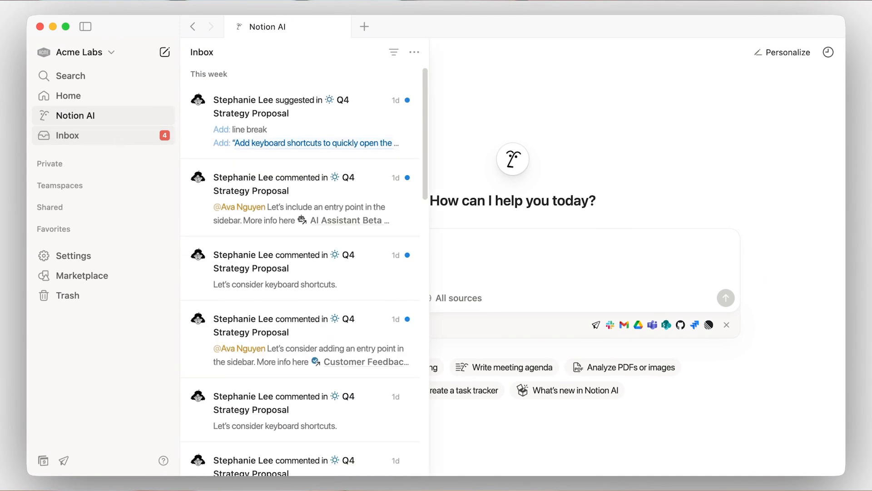
{"action": "mouse_move", "coordinate": [138, 158]}
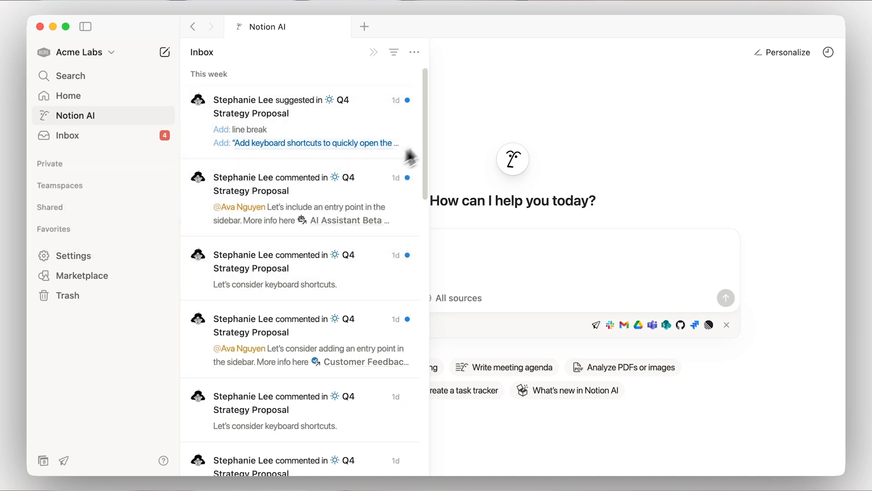
{"action": "left_click", "coordinate": [373, 51]}
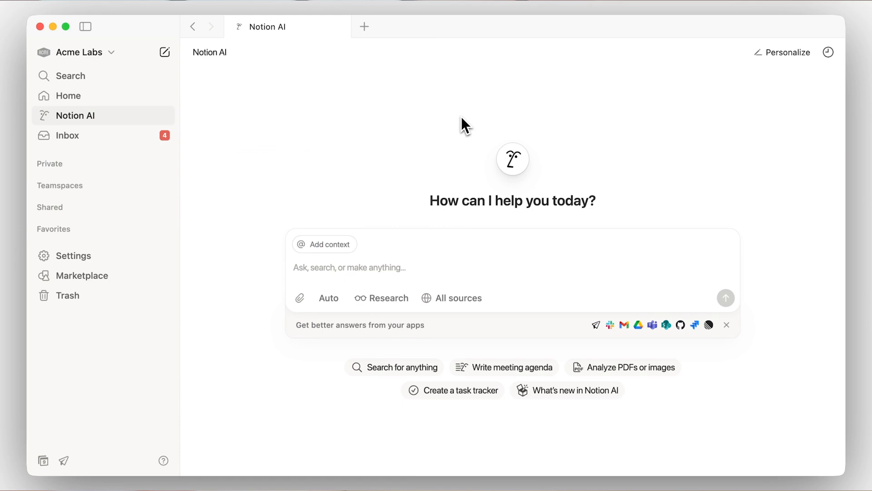
{"action": "mouse_move", "coordinate": [73, 255]}
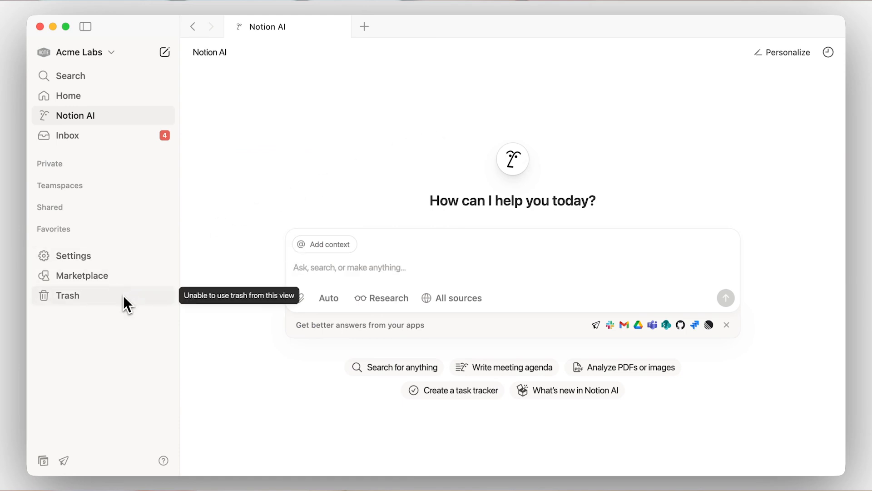
Find 'Projects' in the Marketplace and add the Projects & Tasks template to the workspace
{"action": "left_click", "coordinate": [82, 274]}
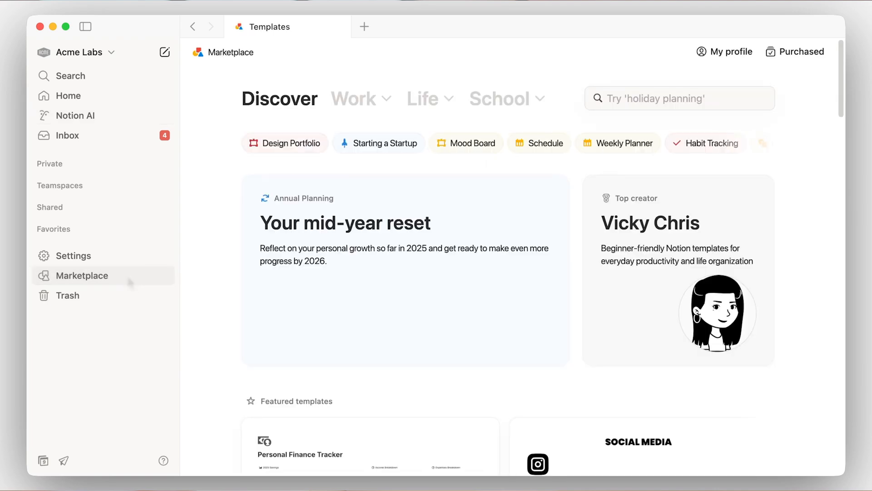
{"action": "left_click", "coordinate": [656, 98]}
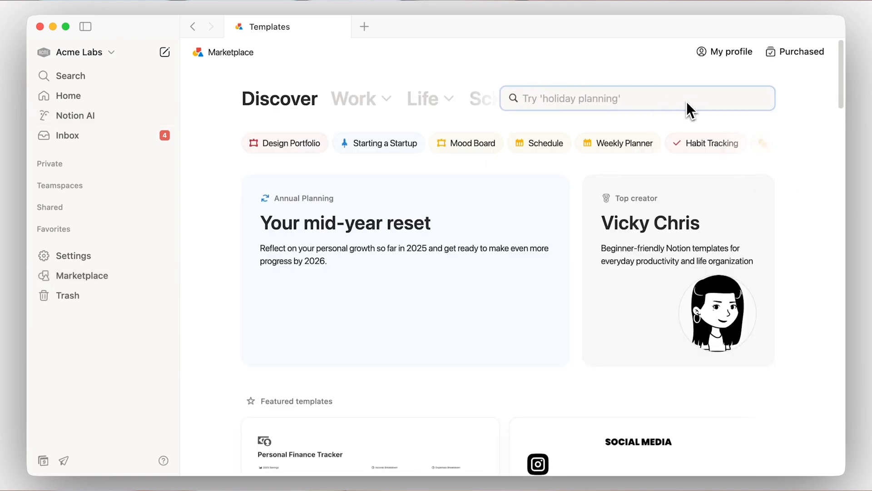
{"action": "left_click", "coordinate": [637, 99]}
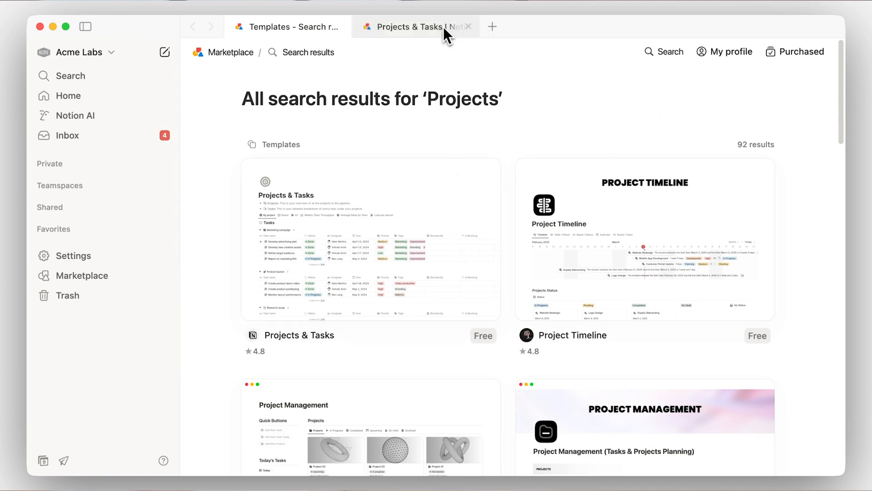
{"action": "left_click", "coordinate": [298, 335]}
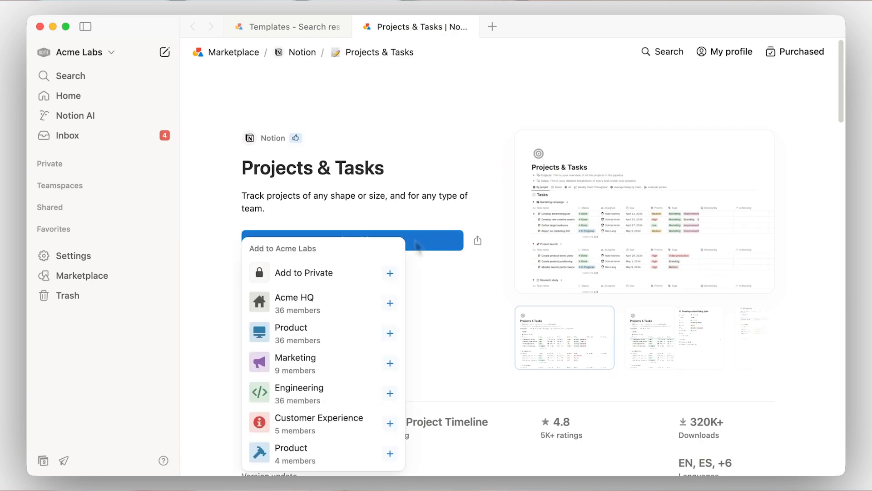
{"action": "left_click", "coordinate": [304, 272]}
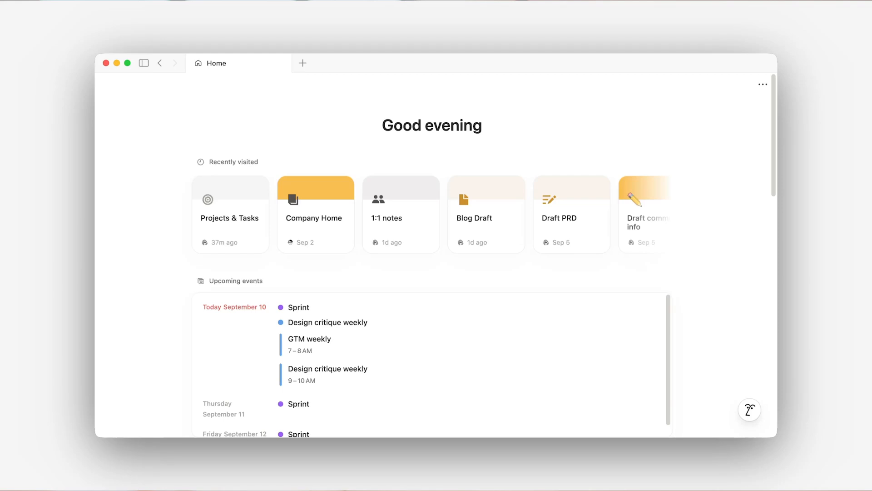
{"action": "mouse_move", "coordinate": [735, 356]}
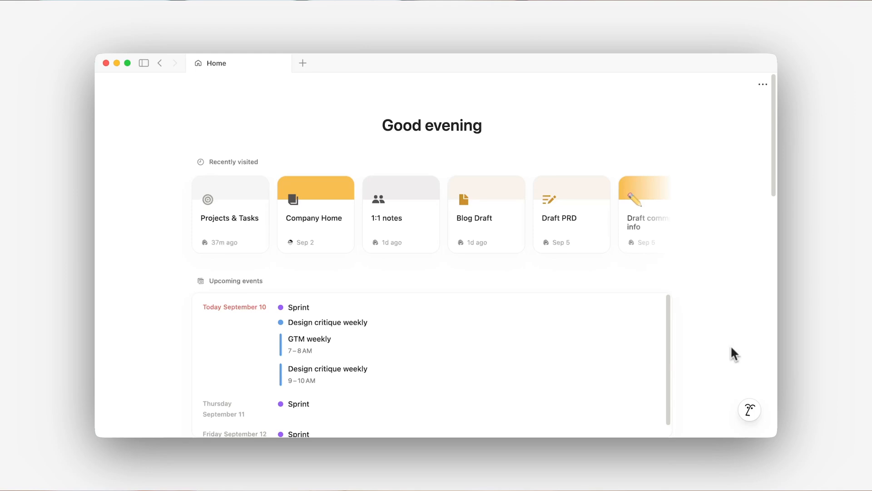
Have Notion AI generate a 'Fall Marketing Campaigns — One-Pager for Leads' page, then dismiss the chat
{"action": "left_click", "coordinate": [750, 409]}
{"action": "type", "text": "Great! Can you turn this into a one-pager I"}
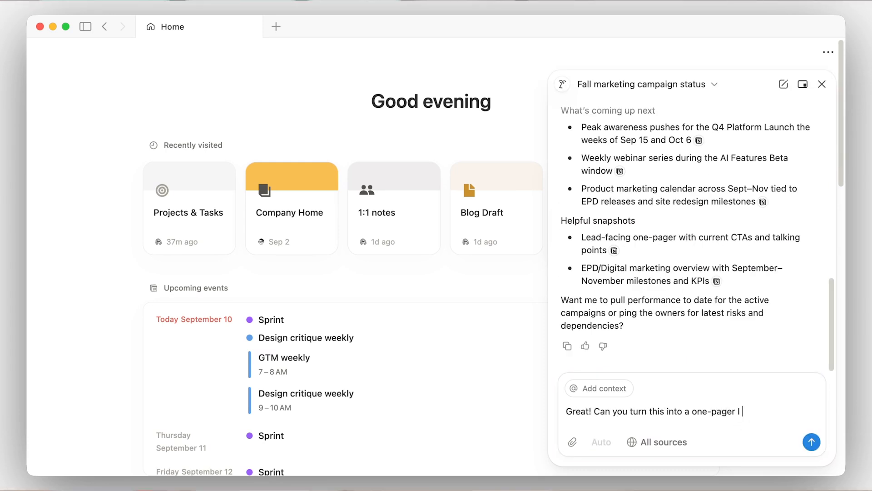
{"action": "left_click", "coordinate": [812, 441]}
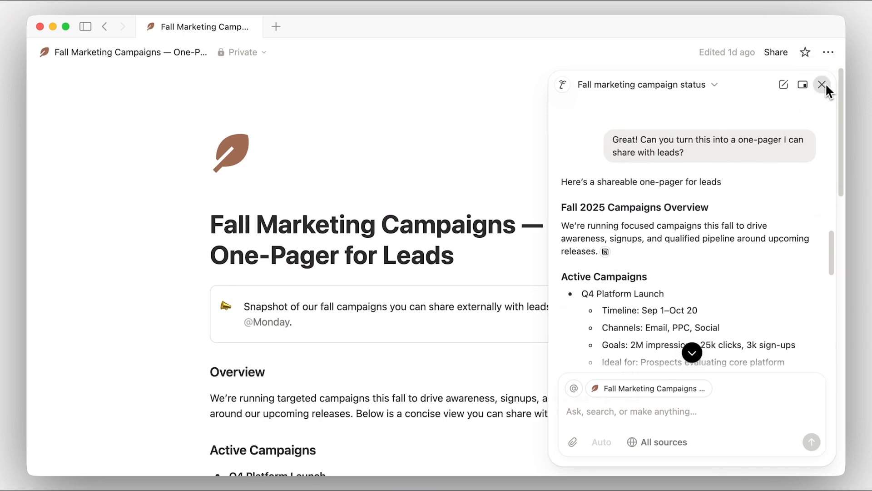
{"action": "left_click", "coordinate": [823, 85]}
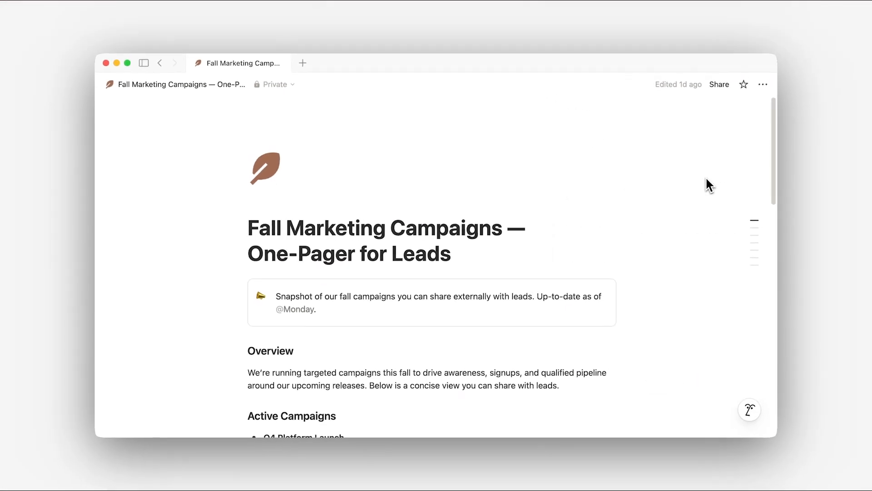